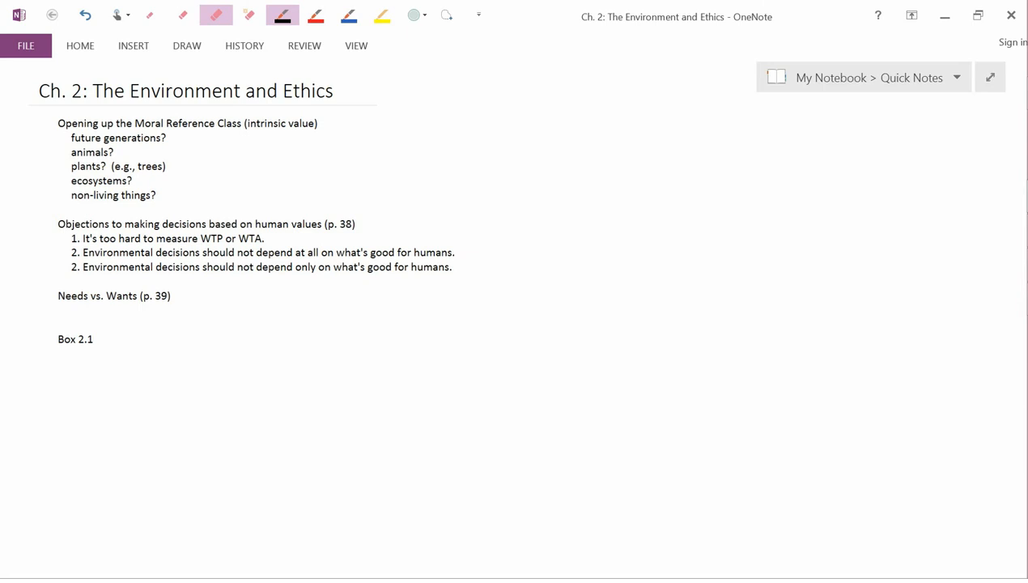
Select the yellow highlighter pen on the Draw ribbon
{"action": "left_click", "coordinate": [381, 15]}
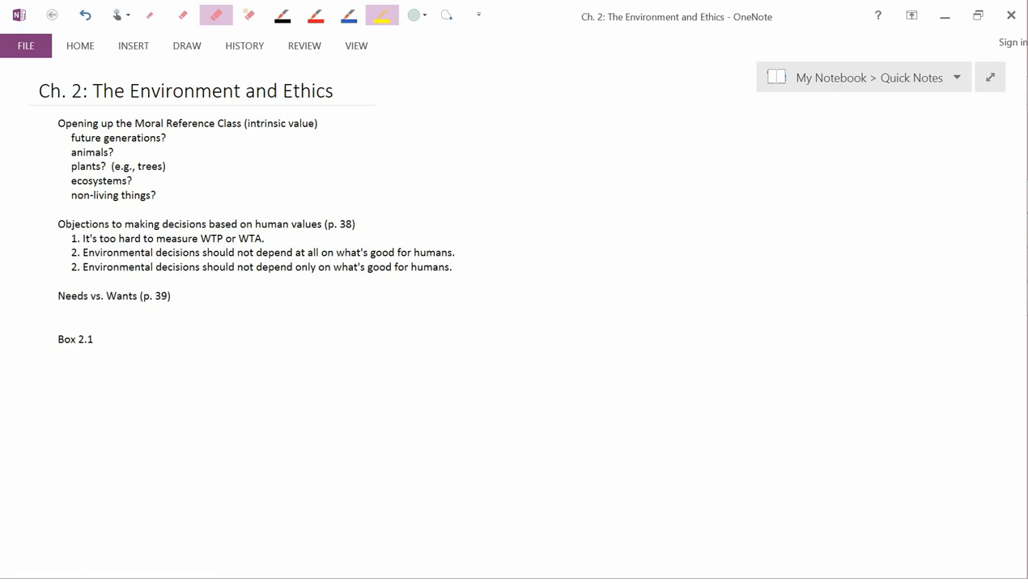
{"action": "double_click", "coordinate": [93, 153]}
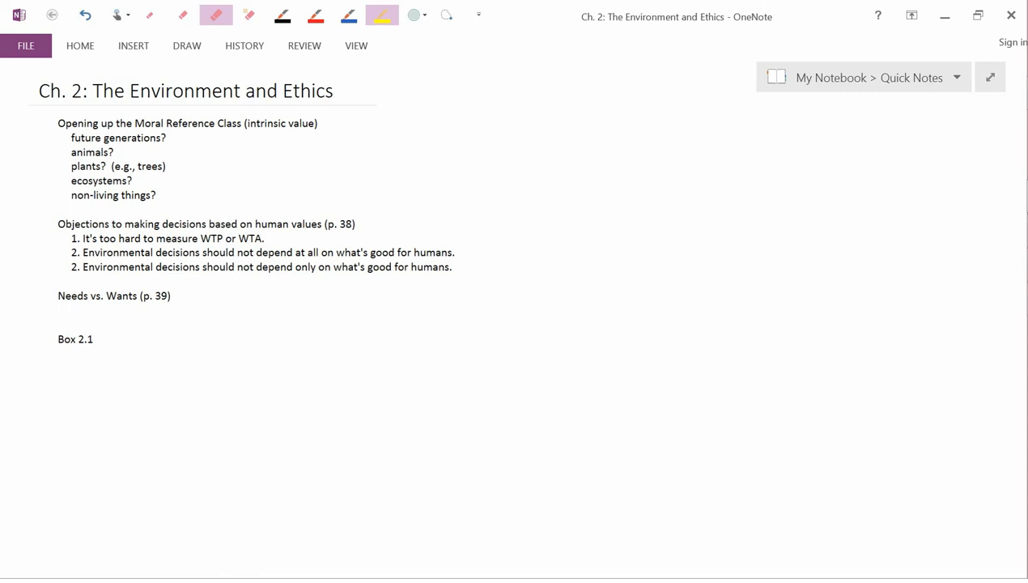
Mark 'Environmental decisions' in the first item numbered 2 with yellow highlighter
{"action": "double_click", "coordinate": [343, 224]}
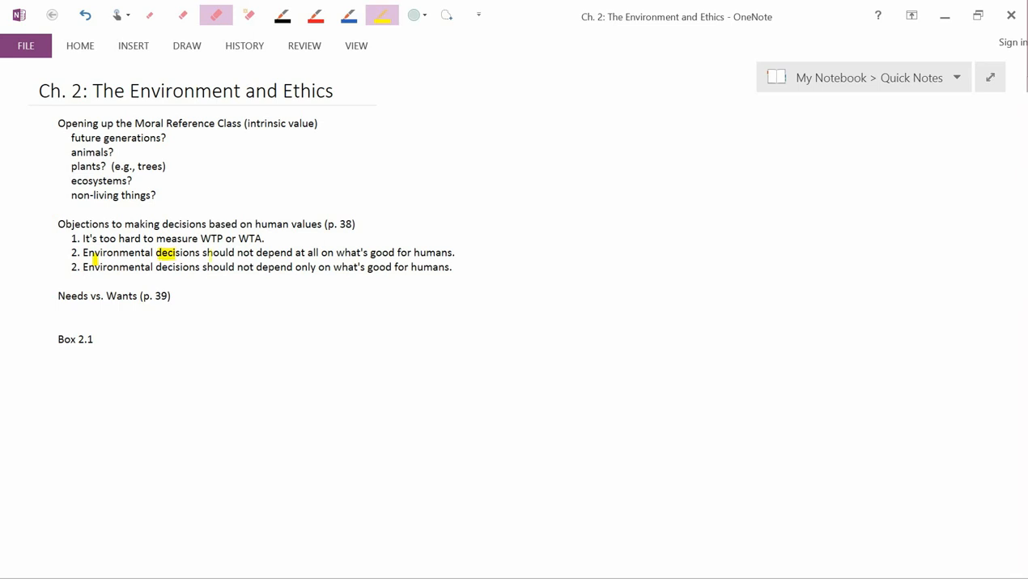
Erase the yellow highlighter strokes so the objections list is unmarked again
{"action": "left_click_drag", "start_coordinate": [155, 253], "coordinate": [455, 252]}
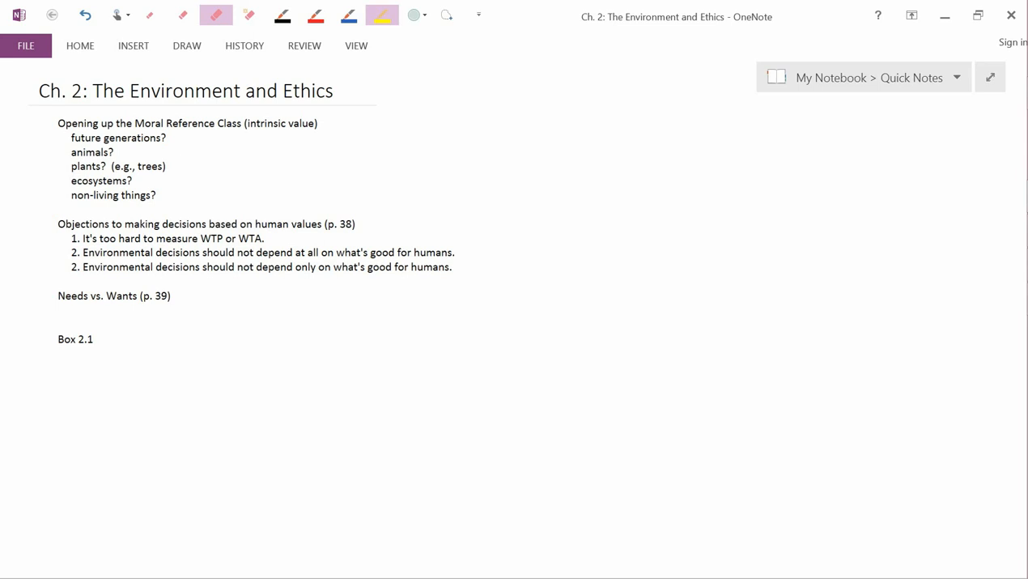
{"action": "left_click_drag", "start_coordinate": [82, 267], "coordinate": [113, 267]}
{"action": "type", "text": "3"}
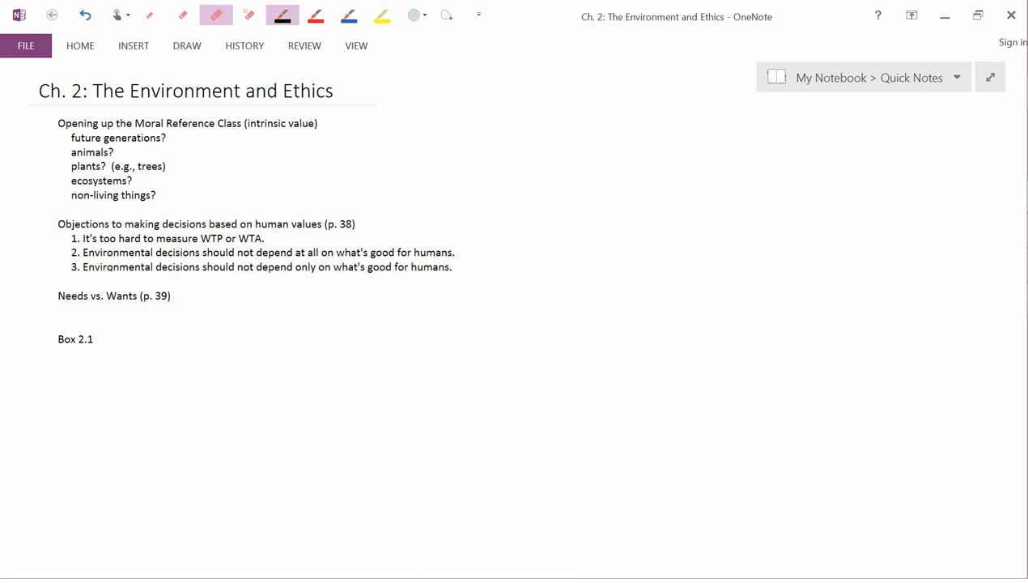
Highlight the full line of objection 3 in yellow, start to end
{"action": "left_click", "coordinate": [380, 15]}
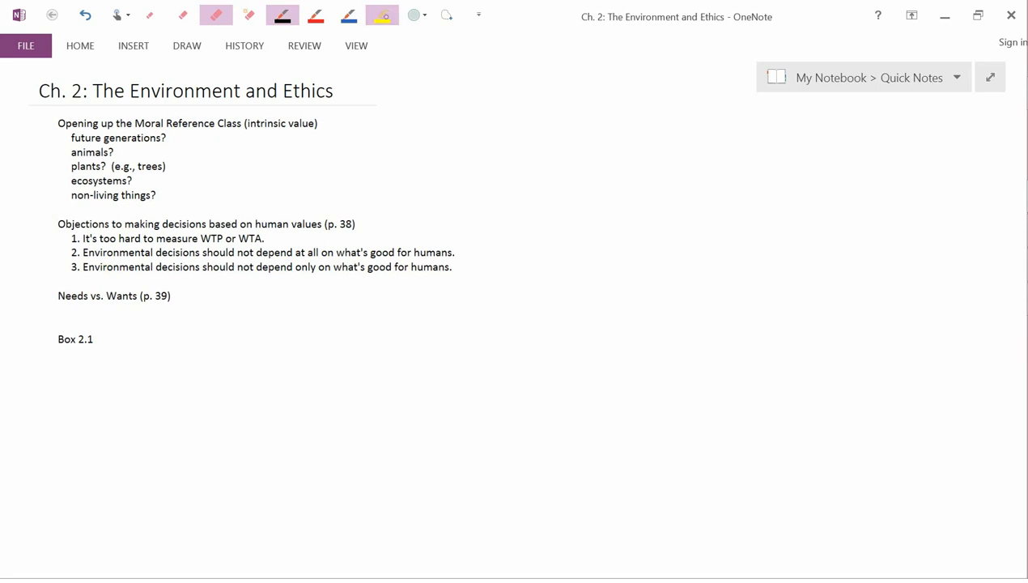
{"action": "left_click_drag", "start_coordinate": [81, 267], "coordinate": [294, 267]}
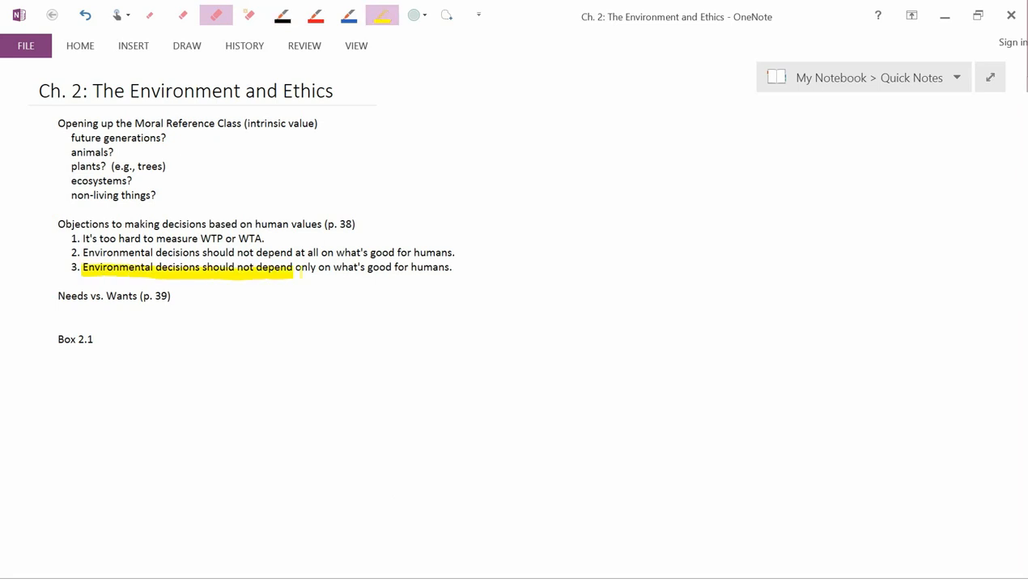
{"action": "left_click_drag", "start_coordinate": [295, 267], "coordinate": [450, 268]}
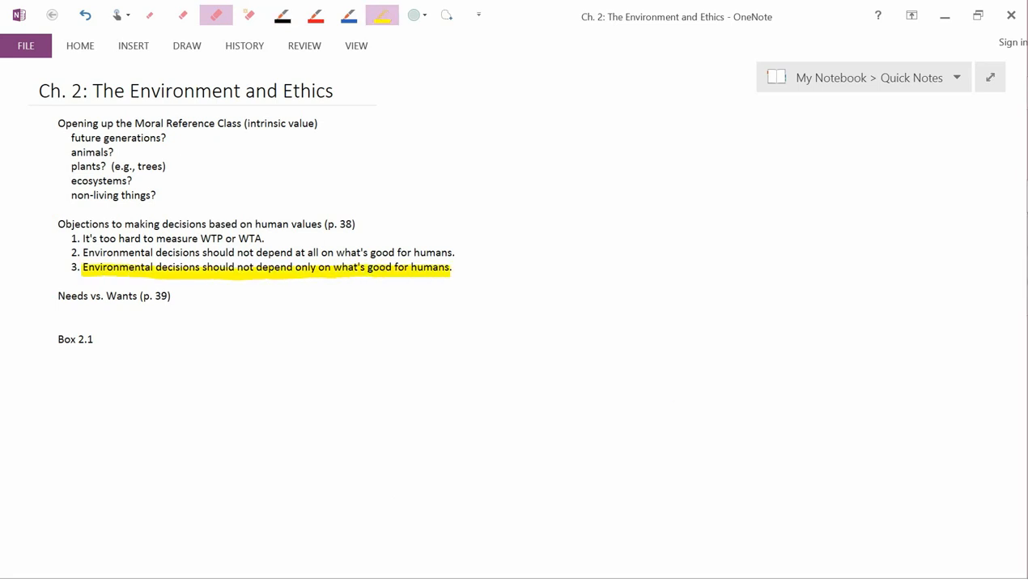